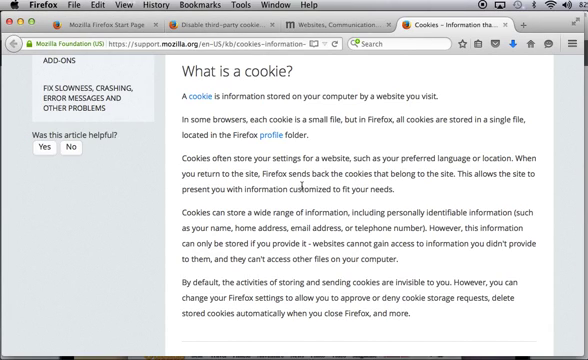
# - Open Firefox's Preferences from the application menu
pyautogui.click(24, 4)
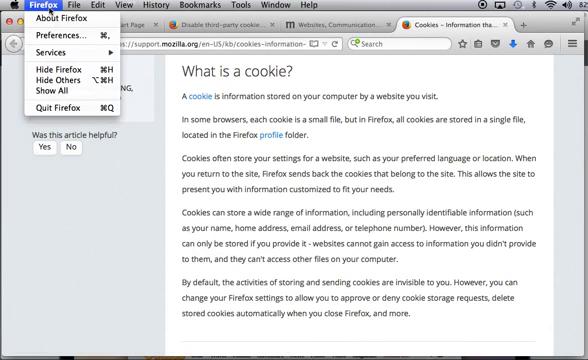
pyautogui.click(56, 36)
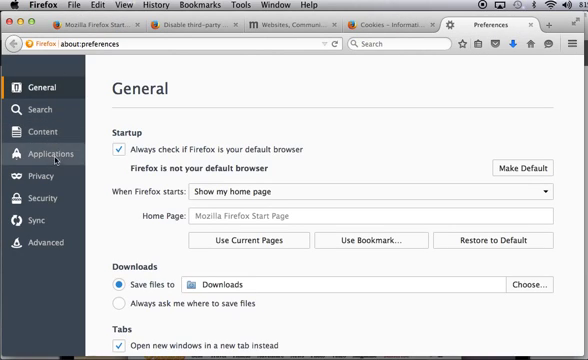
pyautogui.moveTo(42, 174)
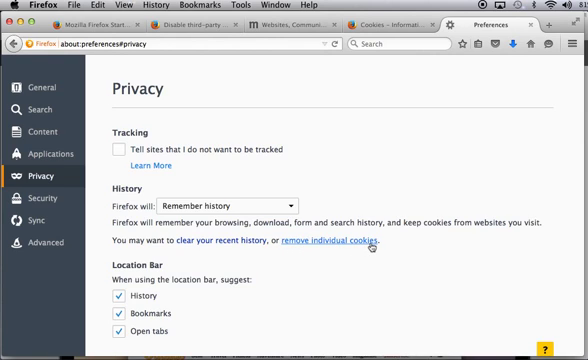
# - Inspect the individual stored cookies, remove them all, and close the empty cookie list
pyautogui.click(334, 240)
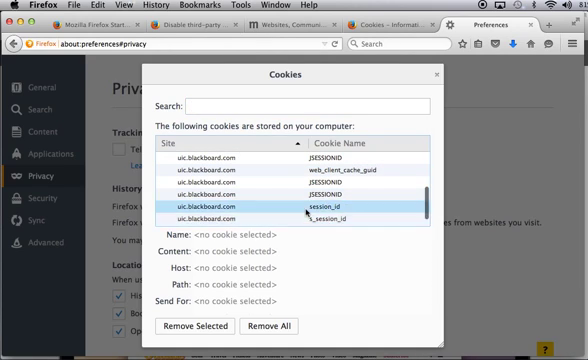
pyautogui.click(300, 186)
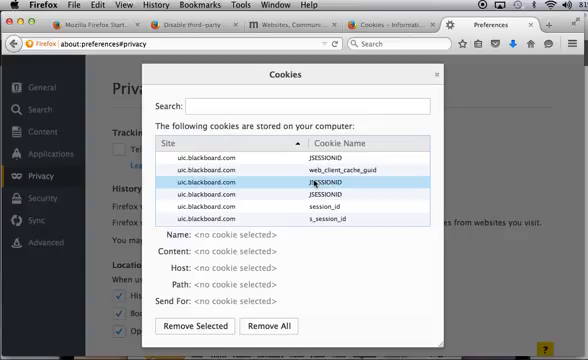
pyautogui.click(268, 326)
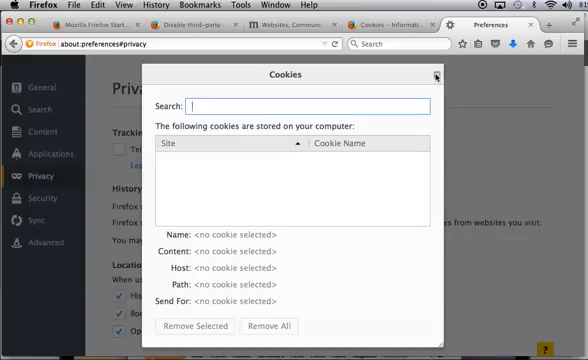
pyautogui.click(436, 74)
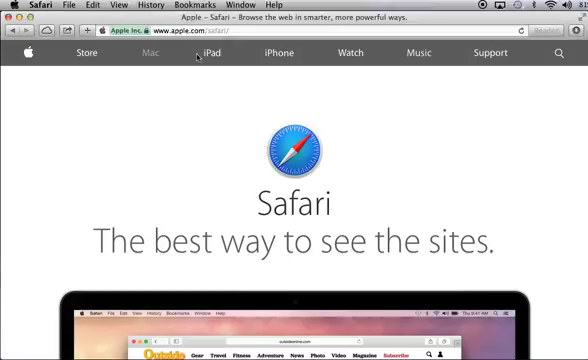
# - Open Safari's Privacy preferences and the Details list of 24 websites storing data
pyautogui.click(24, 4)
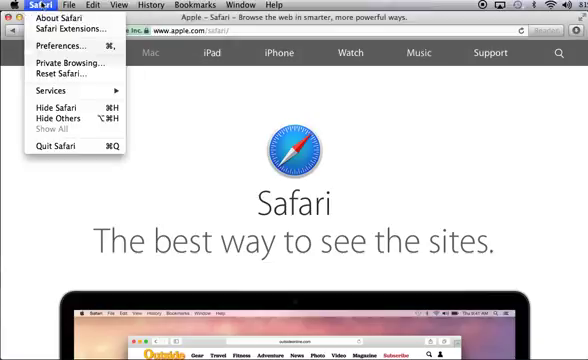
pyautogui.click(62, 46)
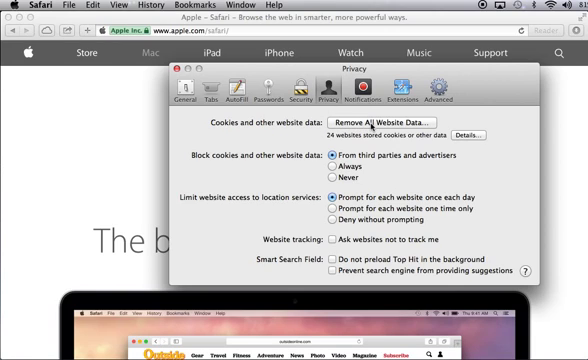
pyautogui.click(396, 122)
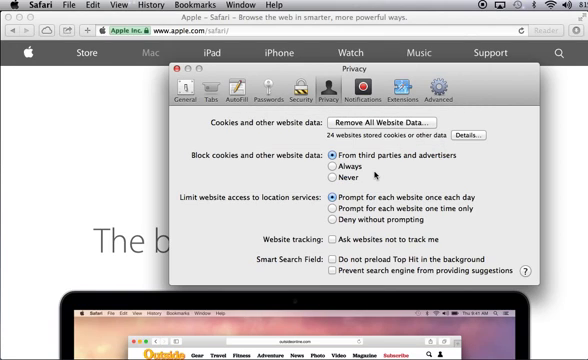
pyautogui.click(464, 132)
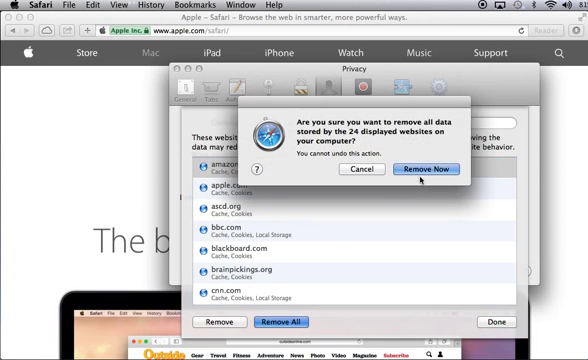
# - Confirm Remove Now for all website data and dismiss the list with Done
pyautogui.click(436, 170)
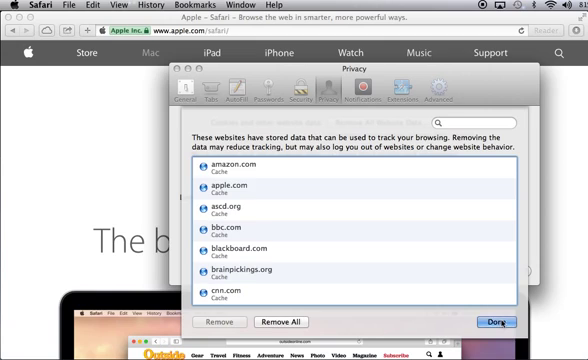
pyautogui.click(484, 322)
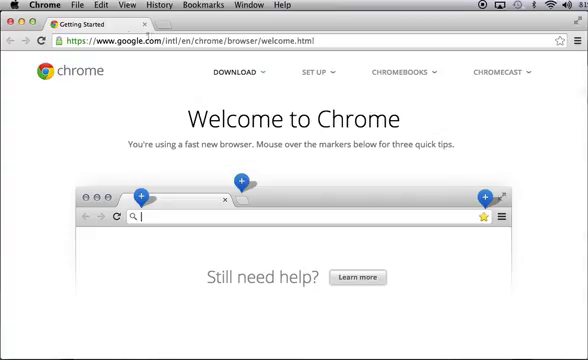
# - Open Chrome Settings, show advanced settings, and start Clear browsing data under Privacy
pyautogui.click(32, 6)
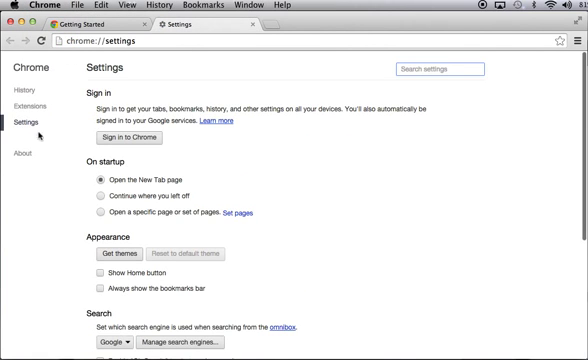
pyautogui.scroll(-3)
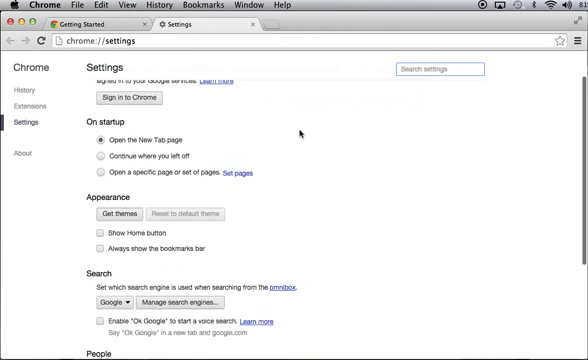
pyautogui.scroll(-3)
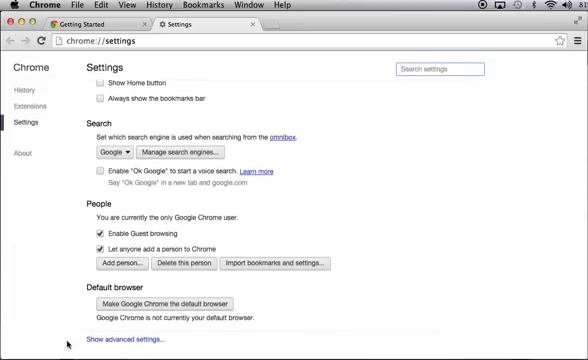
pyautogui.click(136, 338)
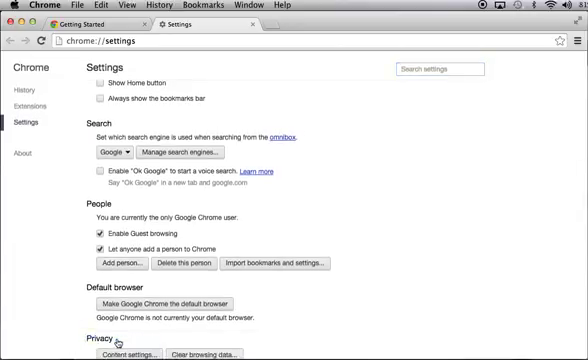
pyautogui.scroll(-3)
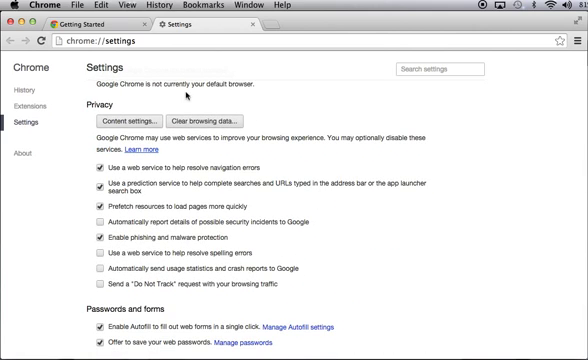
pyautogui.click(210, 120)
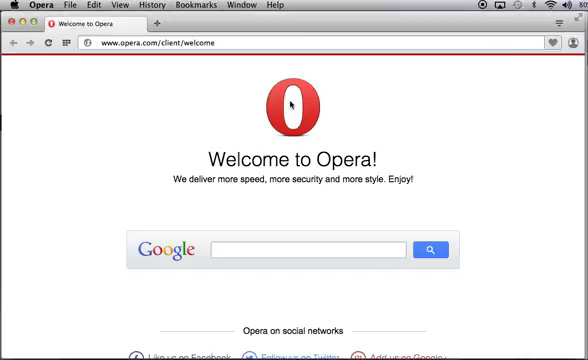
pyautogui.moveTo(112, 80)
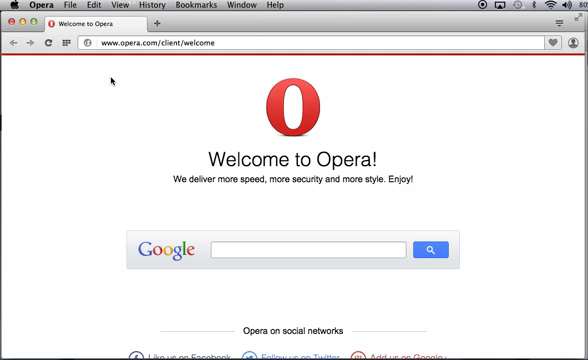
# - Open Opera's Preferences on the Privacy & security section
pyautogui.click(28, 6)
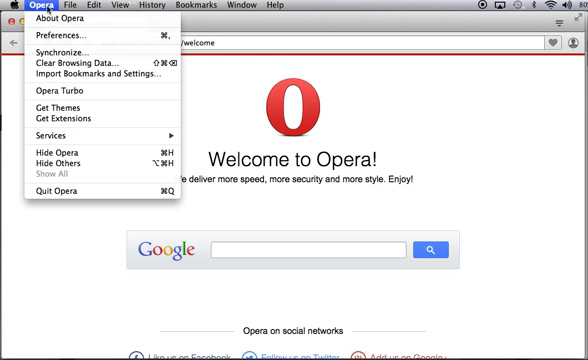
pyautogui.click(70, 44)
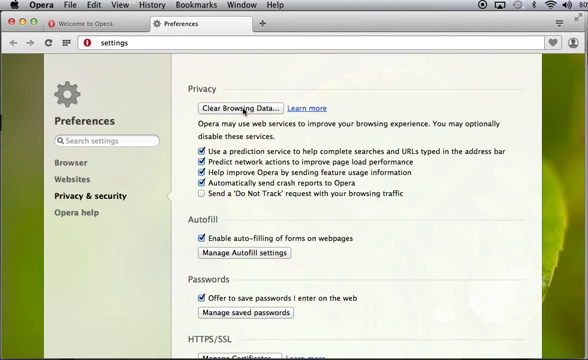
# - Clear cookies and other site data from the beginning of time in Opera's Clear Browsing Data dialog
pyautogui.click(232, 108)
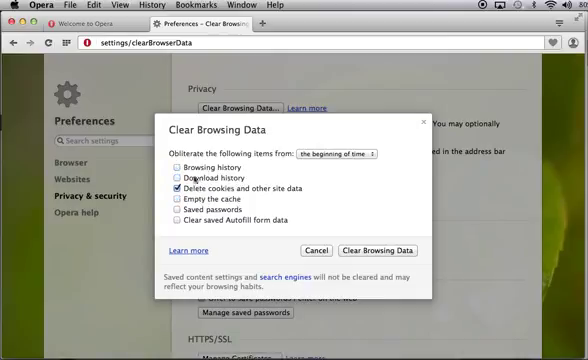
pyautogui.click(378, 250)
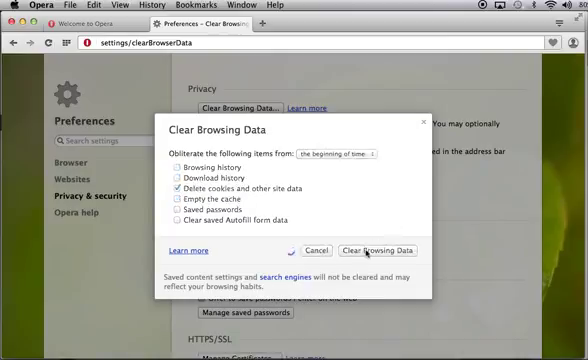